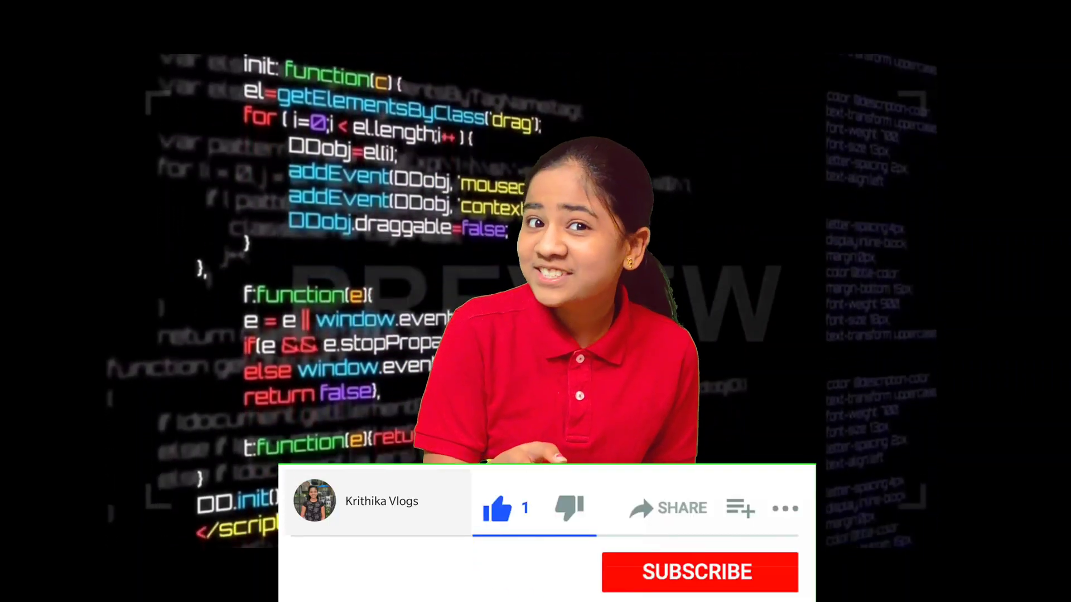
# Subscribe to the channel so the button shows SUBSCRIBED with the bell icon.
pyautogui.click(698, 572)
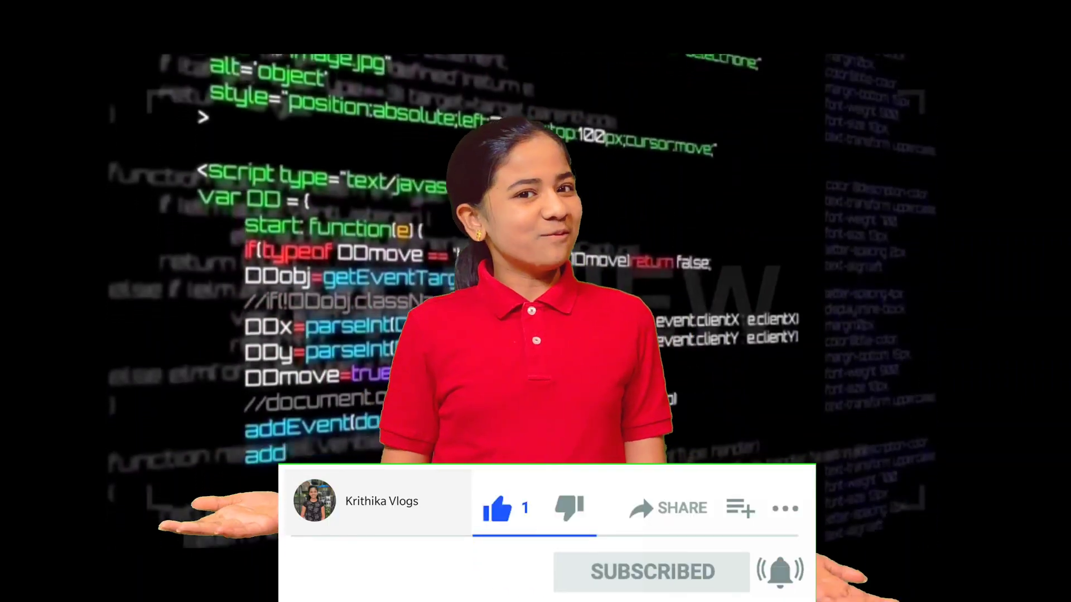